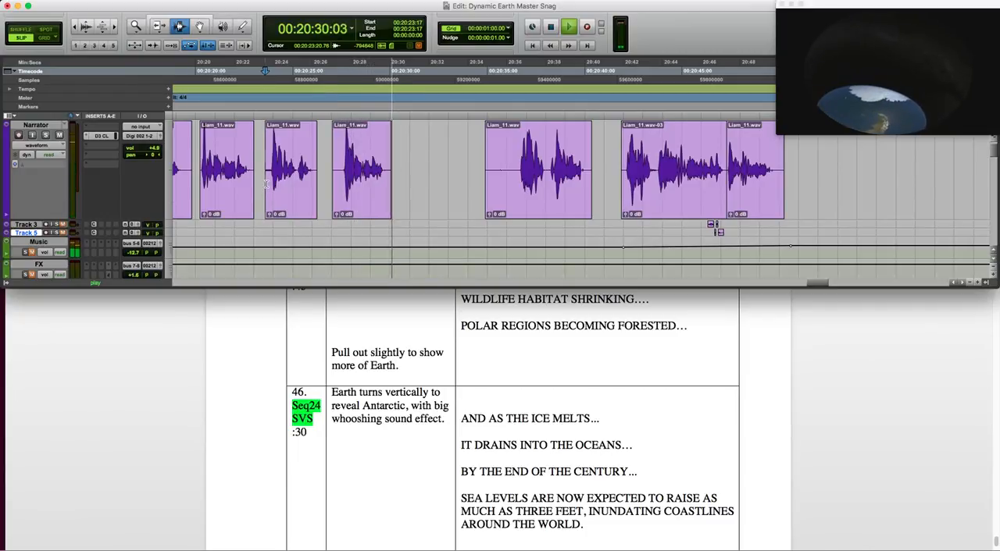
Play the narration around 20:25 and trim its clip edges into separate phrase clips.
click(568, 25)
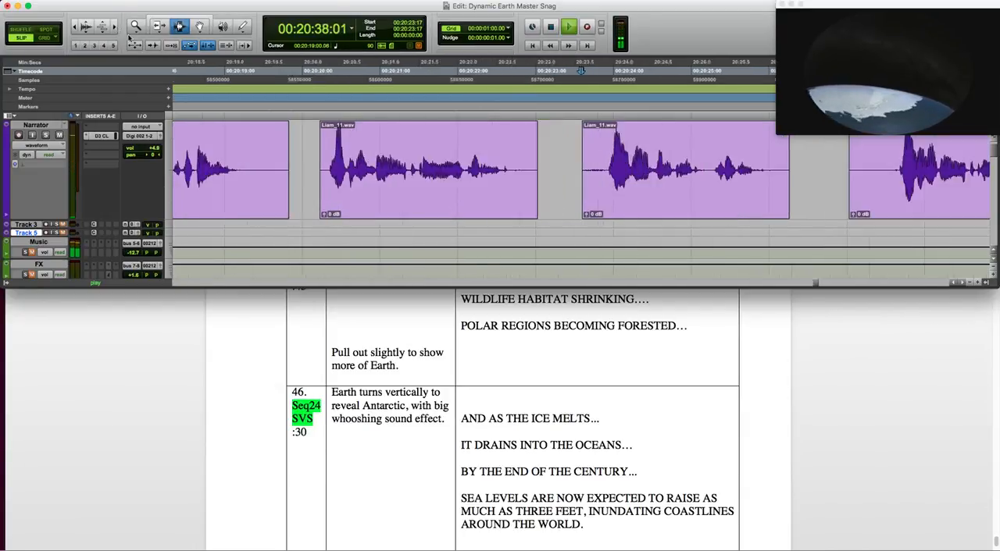
click(550, 25)
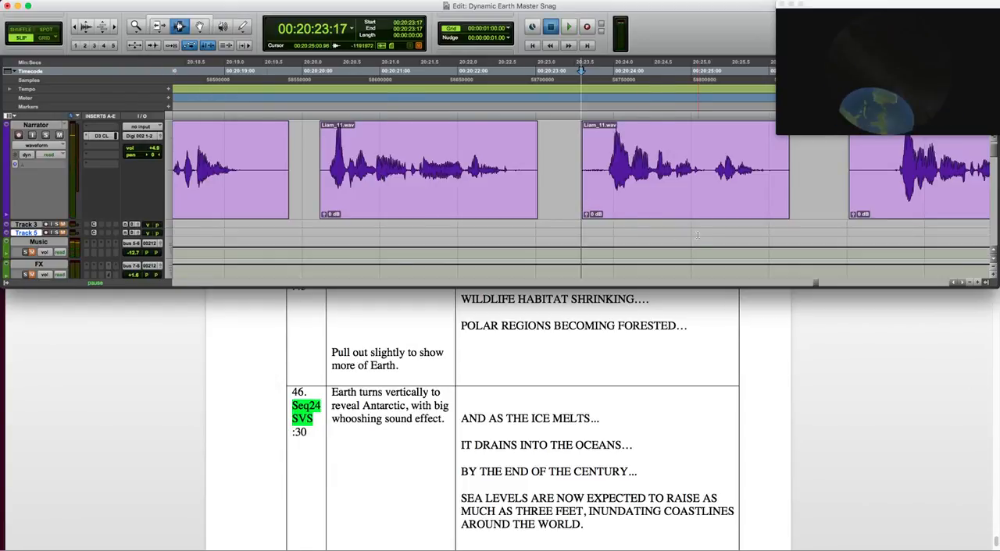
click(568, 25)
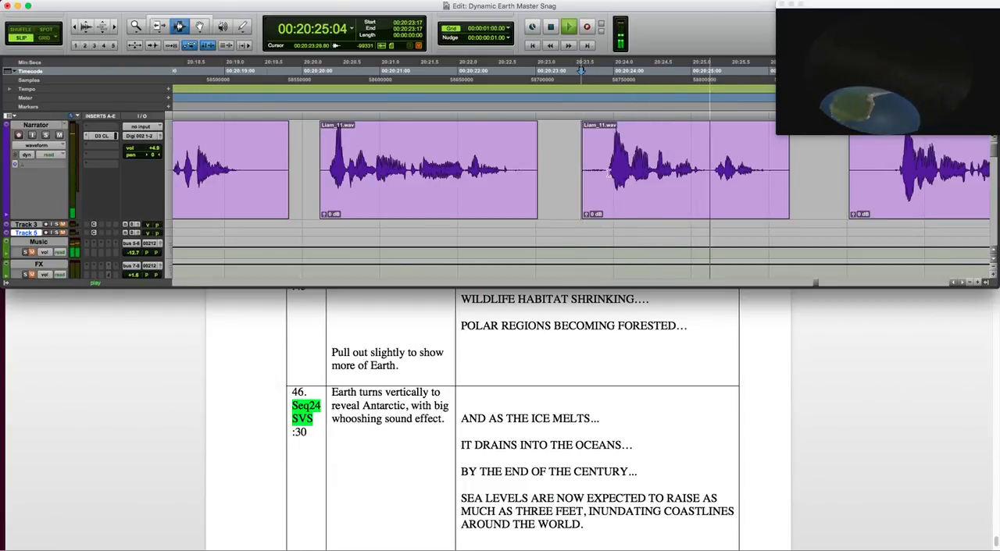
click(568, 25)
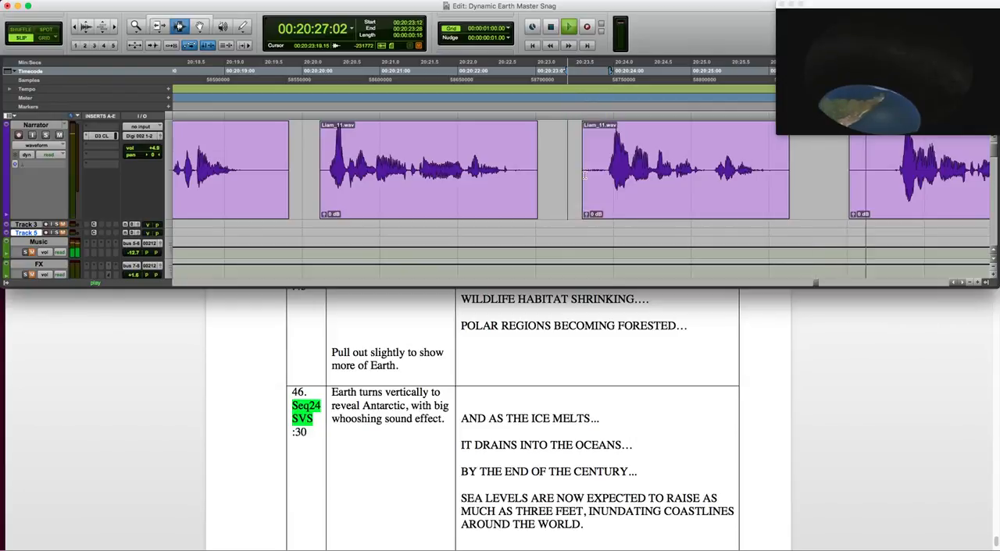
click(568, 26)
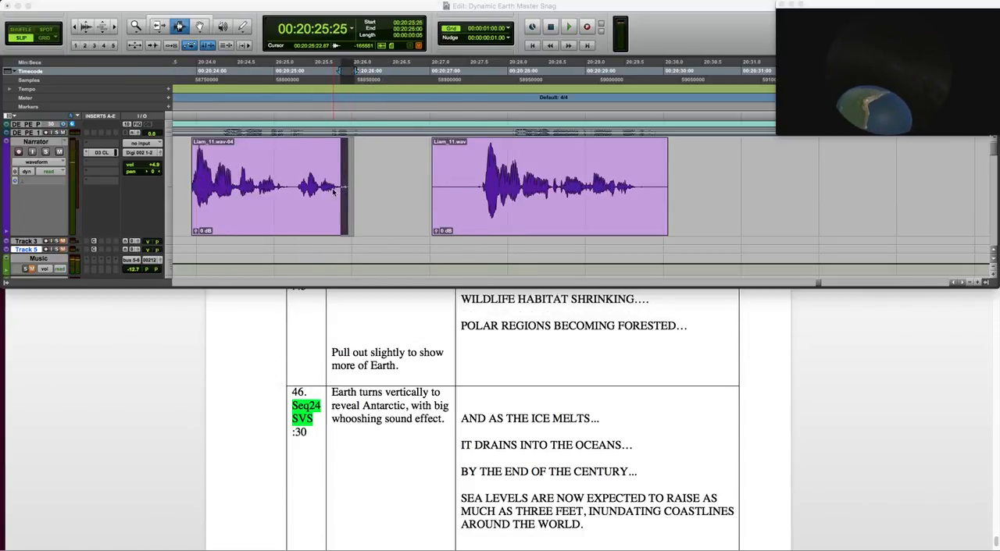
Add a short fade-out at the phrase clip's right edge and check it against the animation.
click(569, 27)
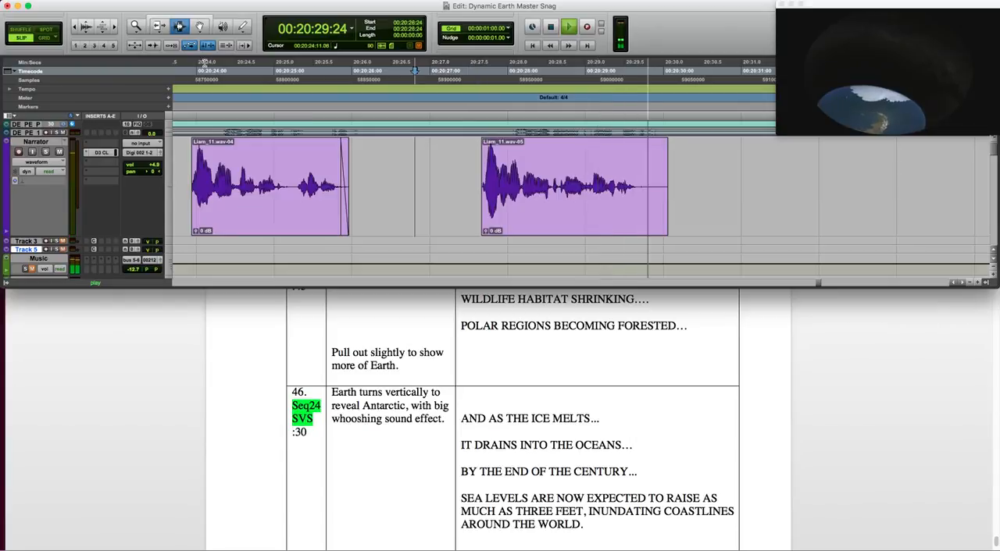
click(550, 25)
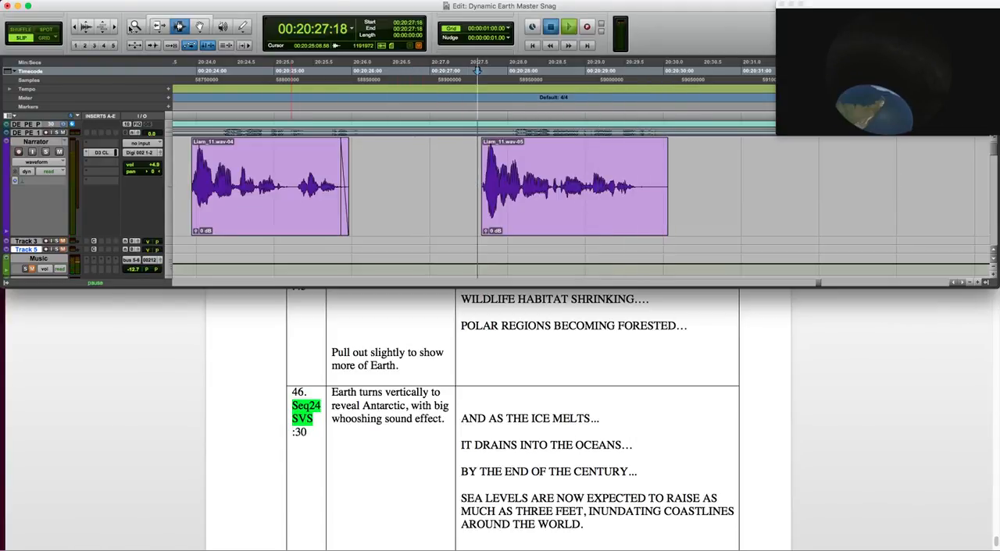
click(569, 26)
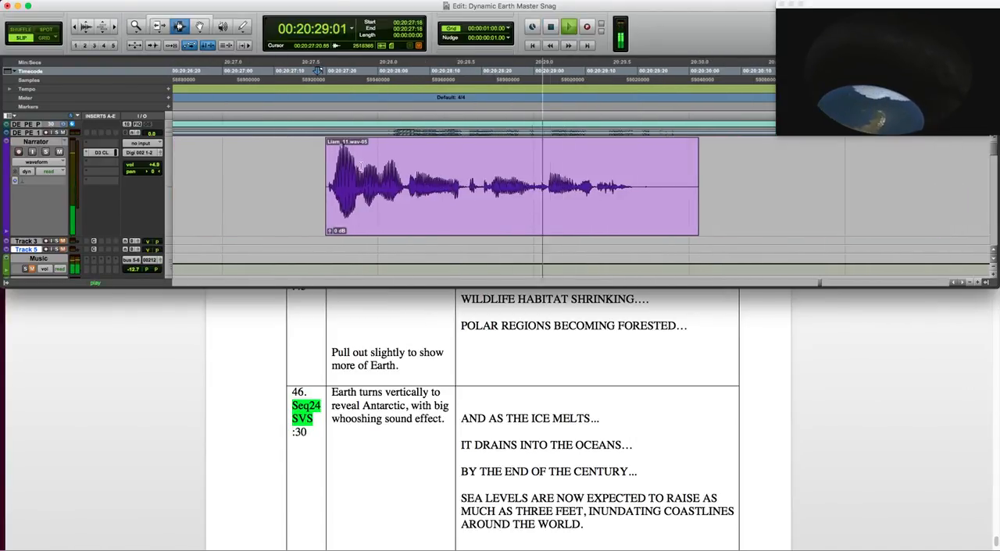
click(569, 26)
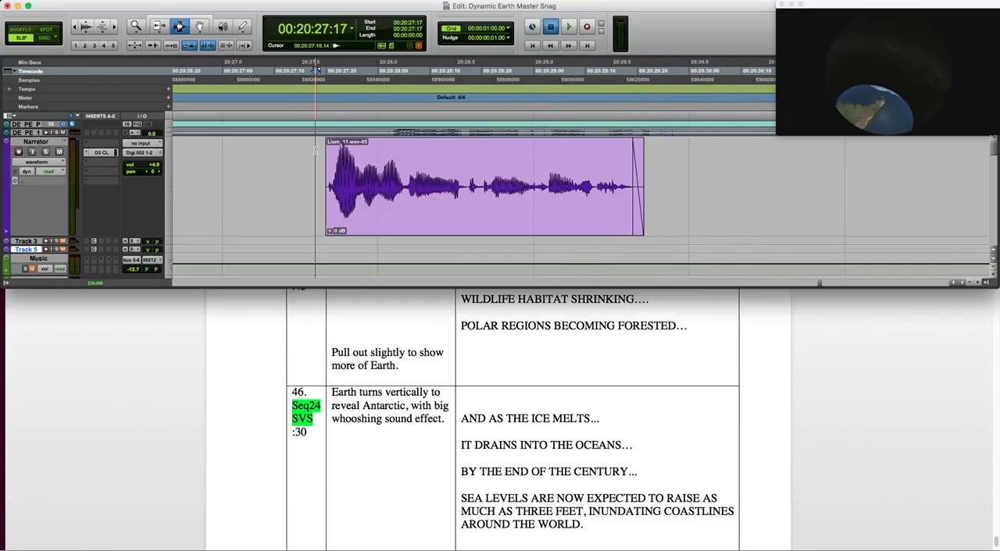
click(569, 26)
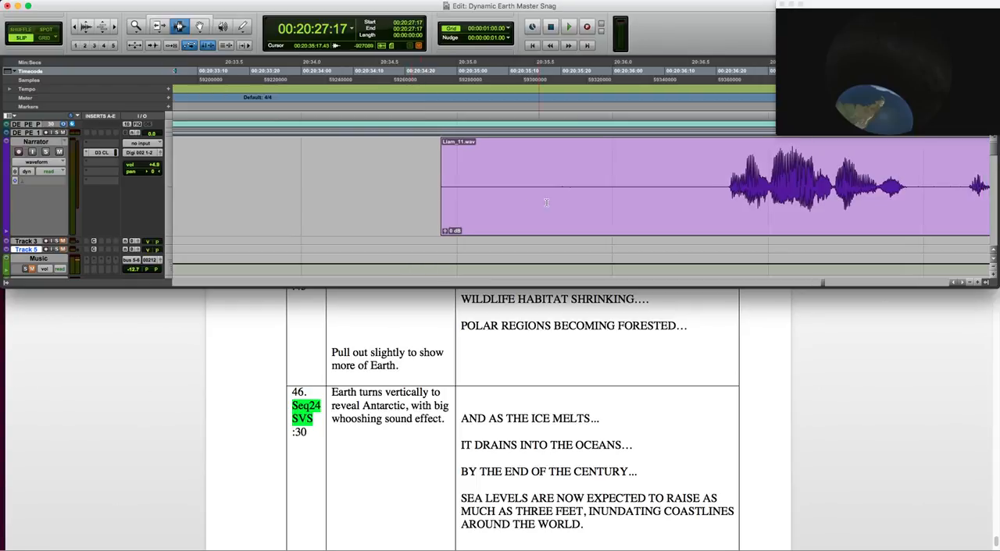
click(550, 25)
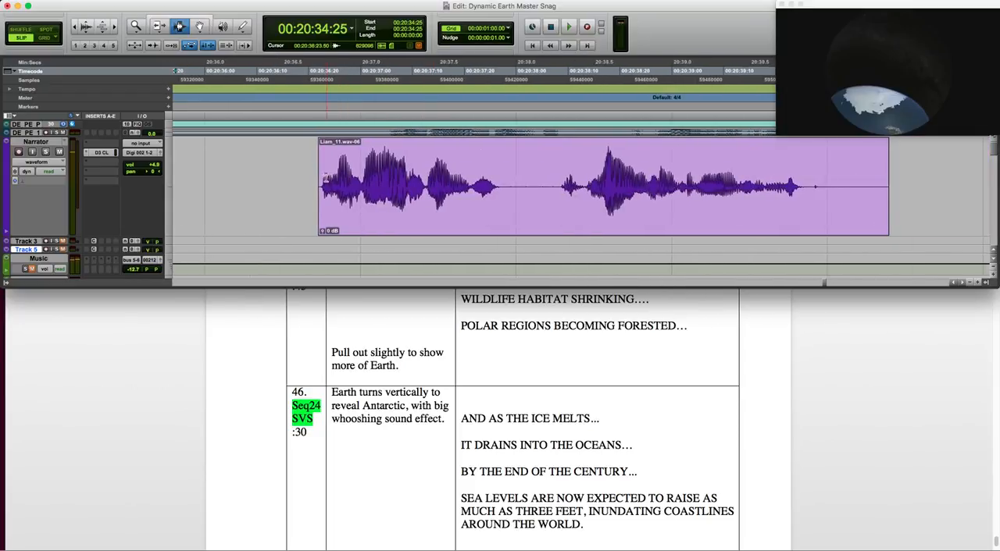
Split the long narration clip at its pauses into three phrases and confirm a Fade Out.
click(569, 27)
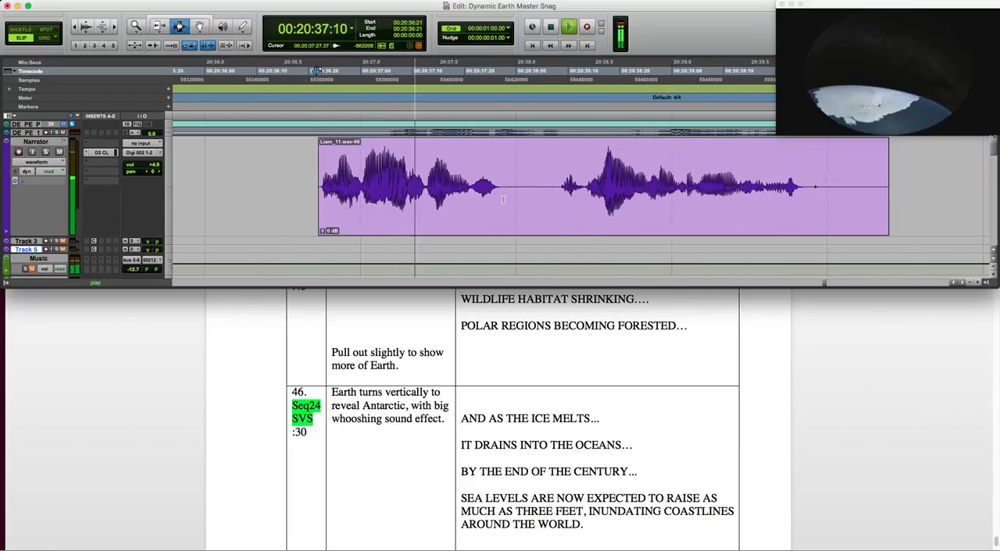
click(569, 25)
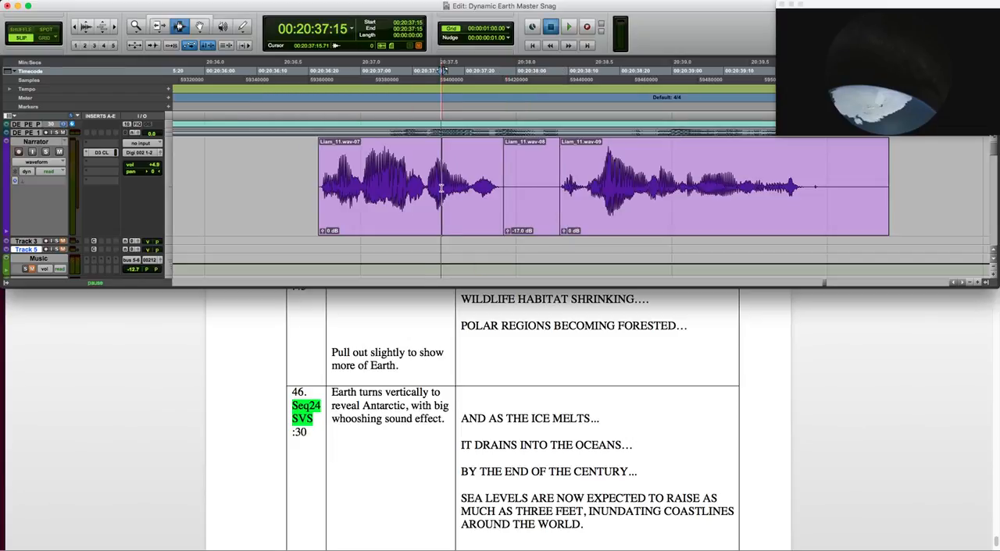
click(568, 27)
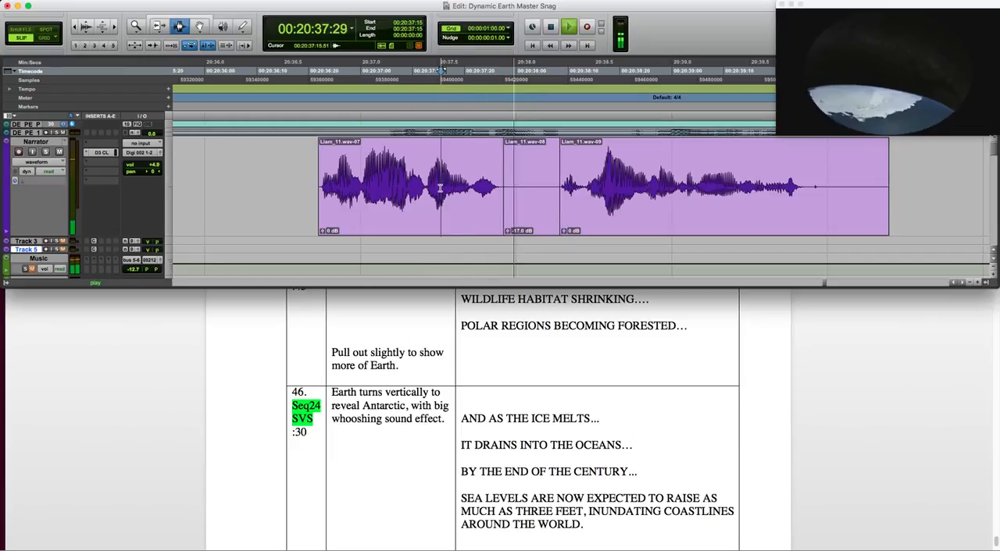
click(569, 25)
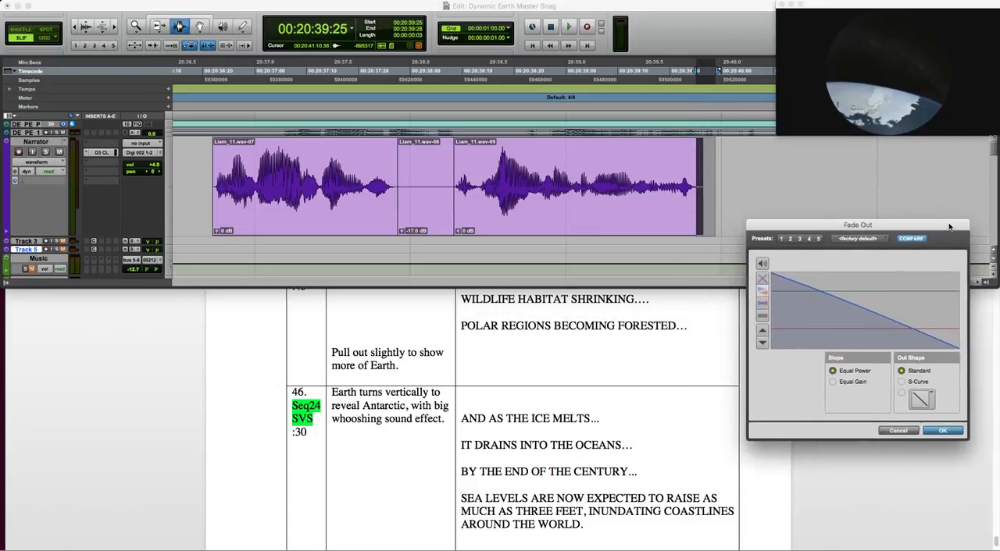
click(942, 431)
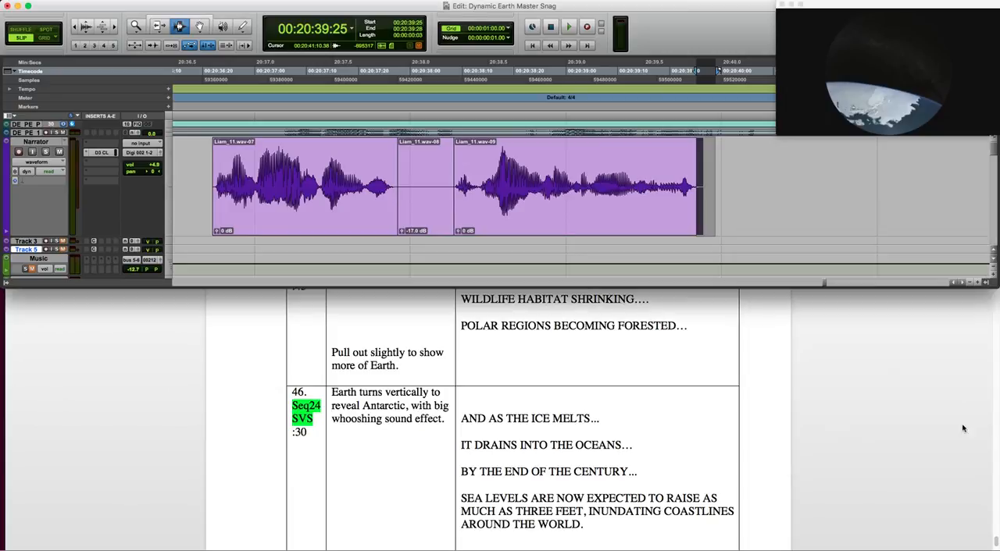
click(569, 25)
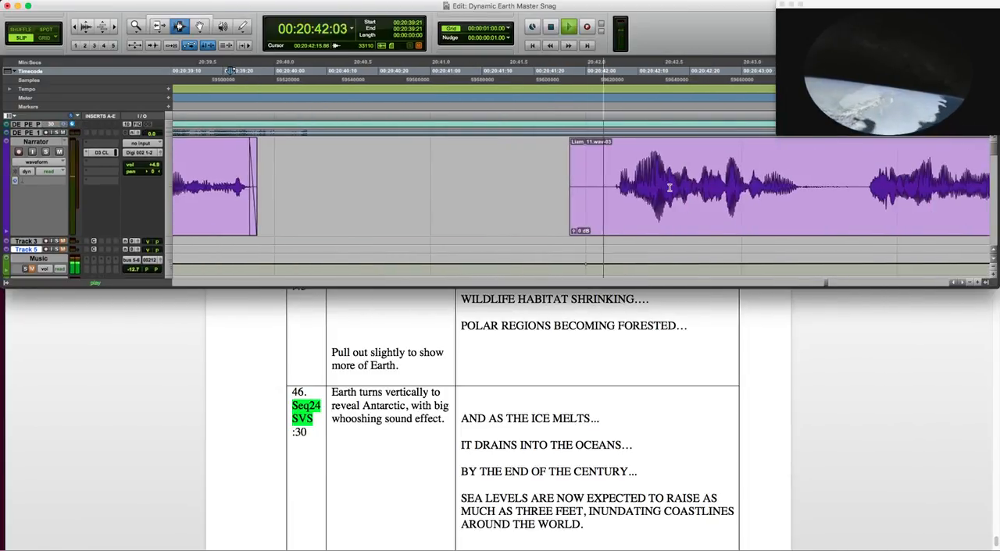
Separate the next narration clip at the pause between its two phrases.
click(569, 26)
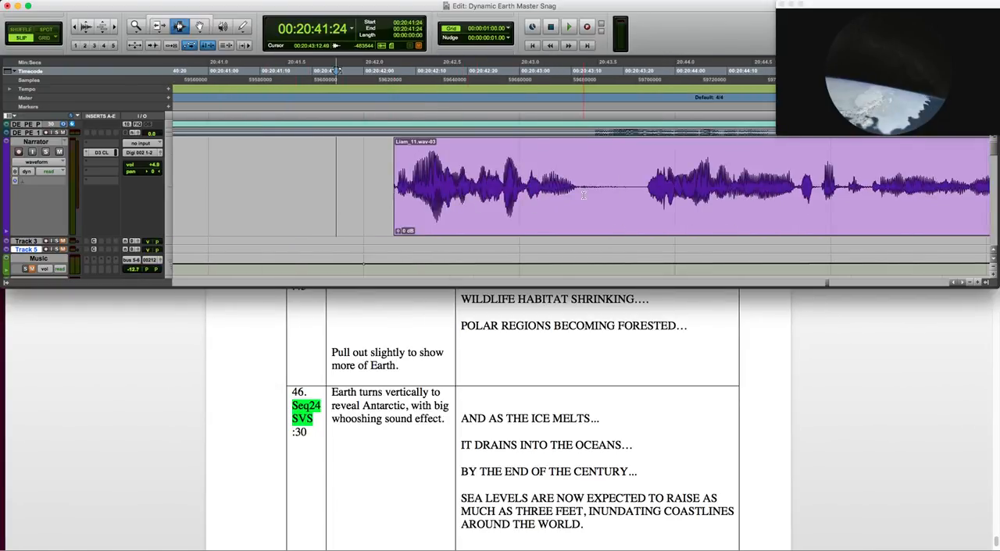
click(569, 25)
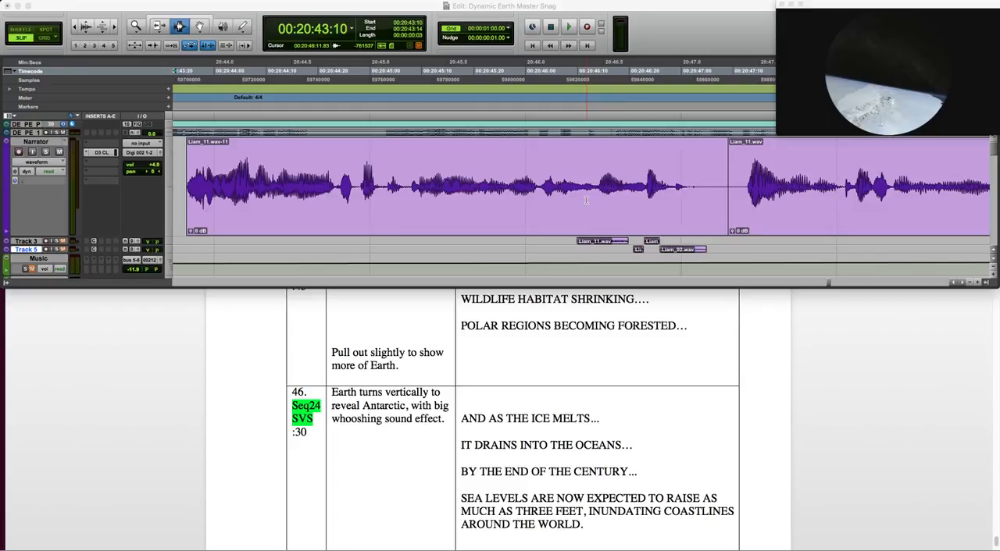
click(569, 25)
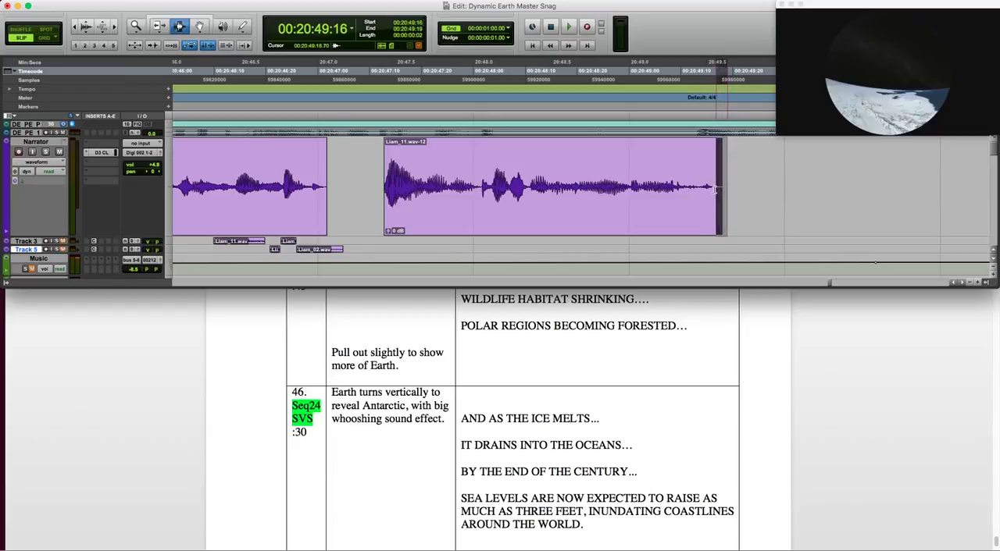
Separate the passage at its phrase boundaries and tighten the first clips against each other.
click(569, 25)
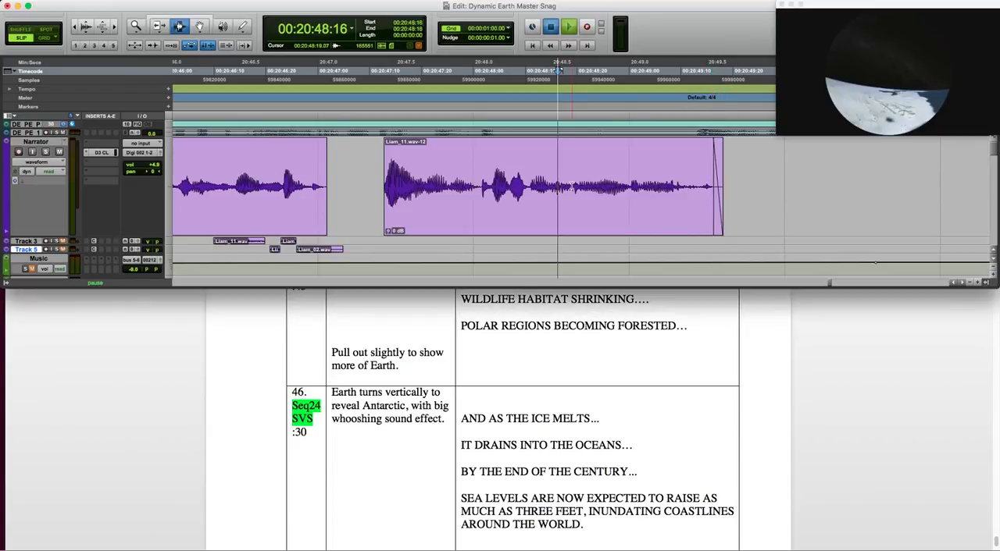
click(568, 26)
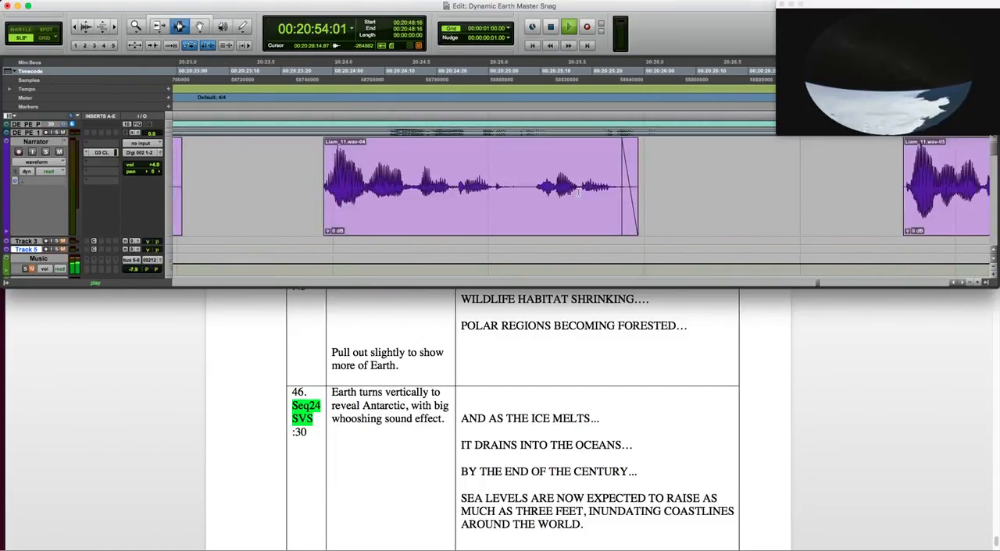
click(320, 70)
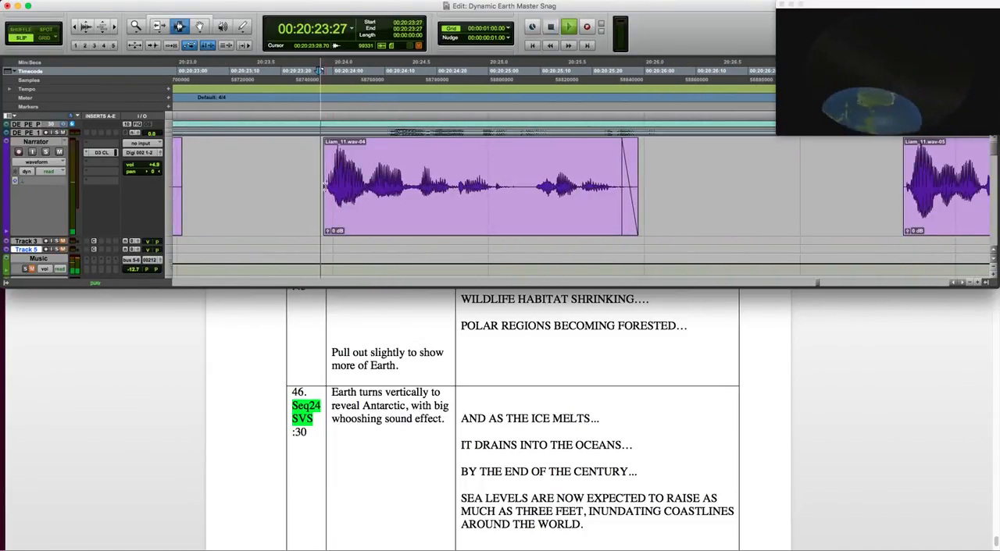
click(568, 25)
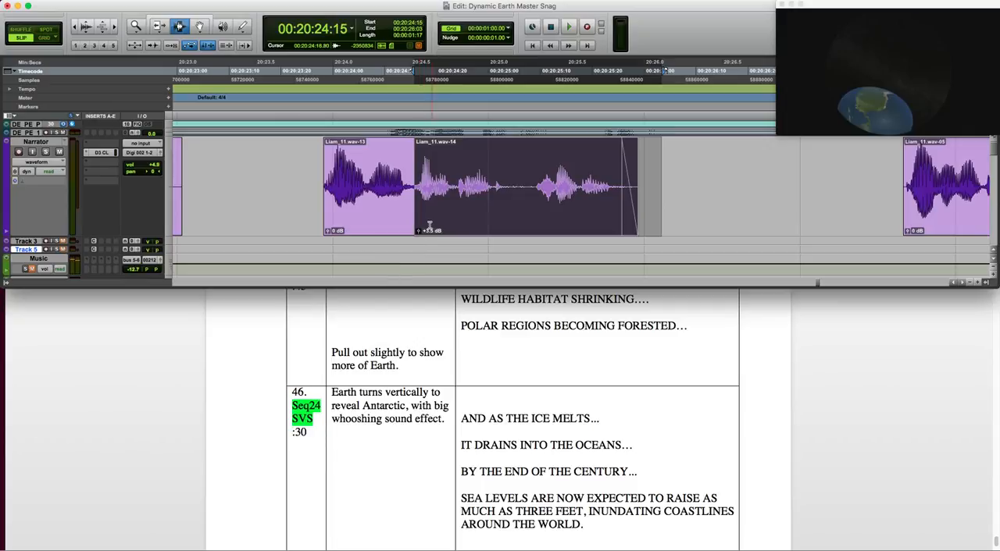
click(569, 25)
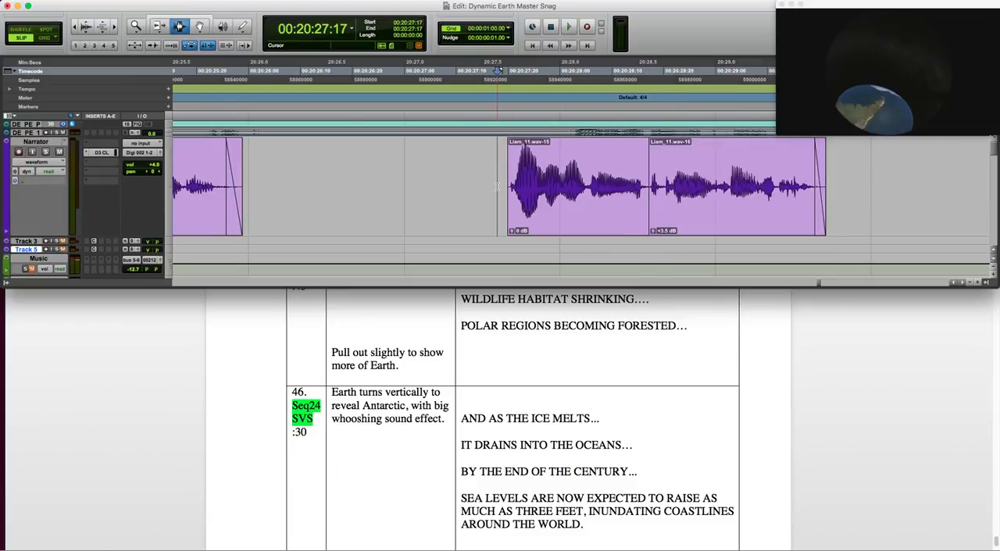
click(568, 25)
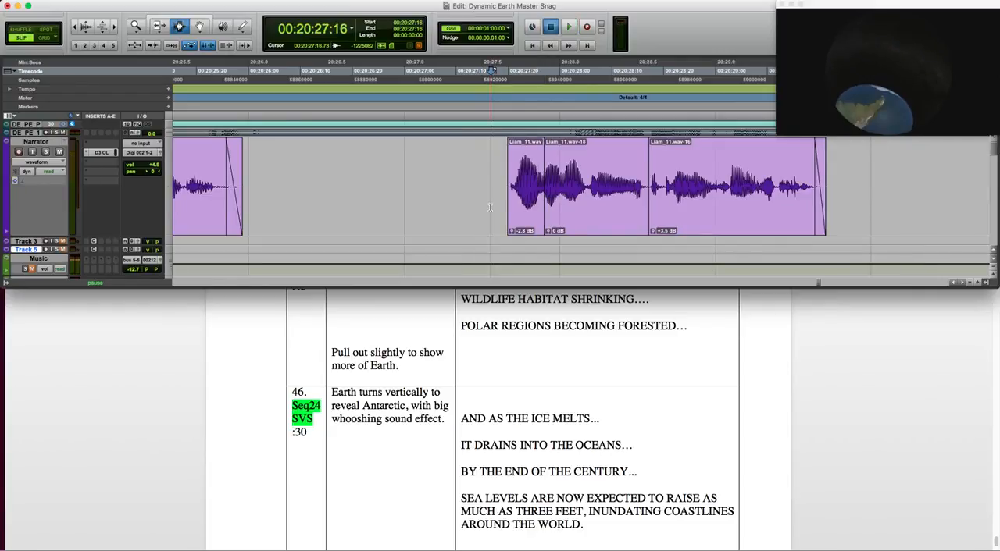
click(569, 25)
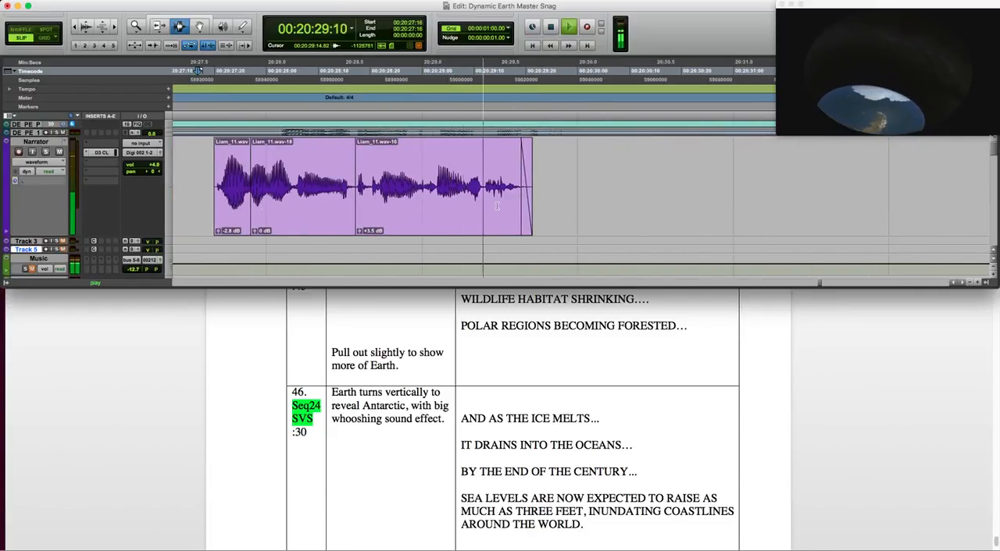
Audition the last phrase, separate it into its own clip and nudge it closer to the previous one.
click(569, 25)
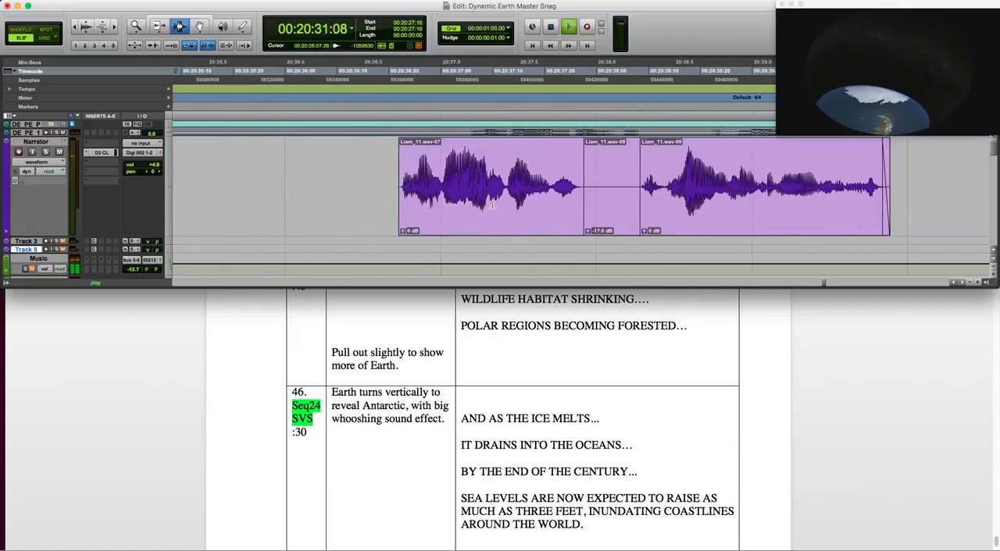
click(568, 26)
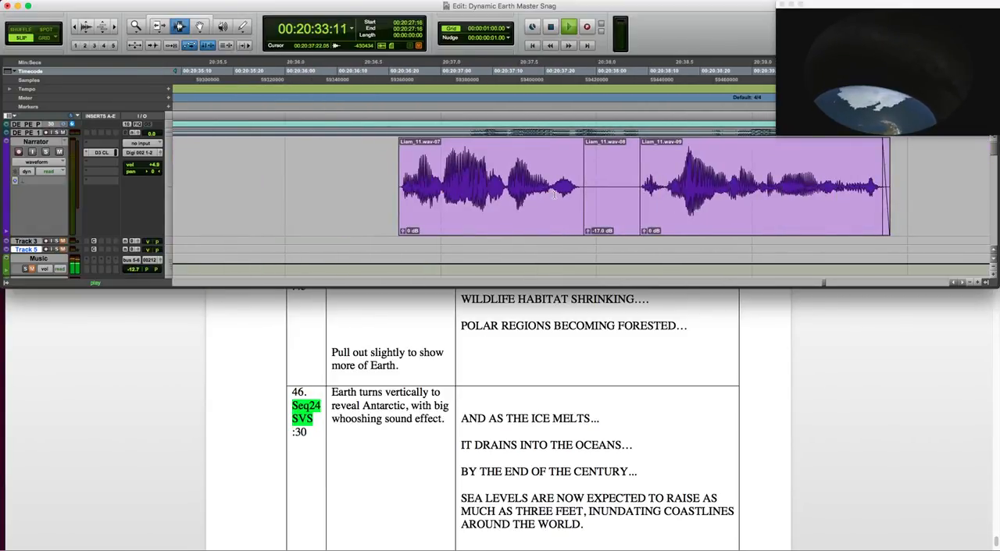
click(569, 25)
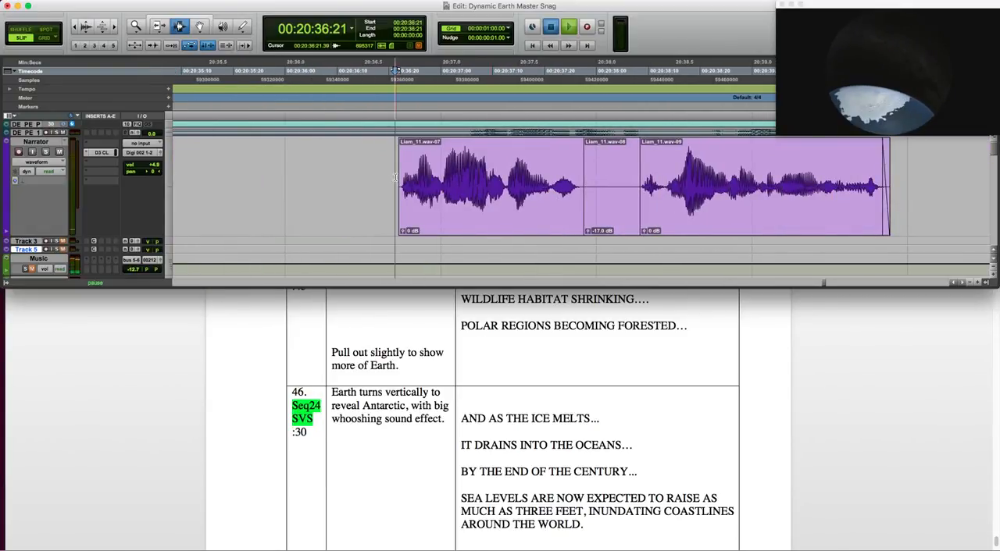
click(568, 27)
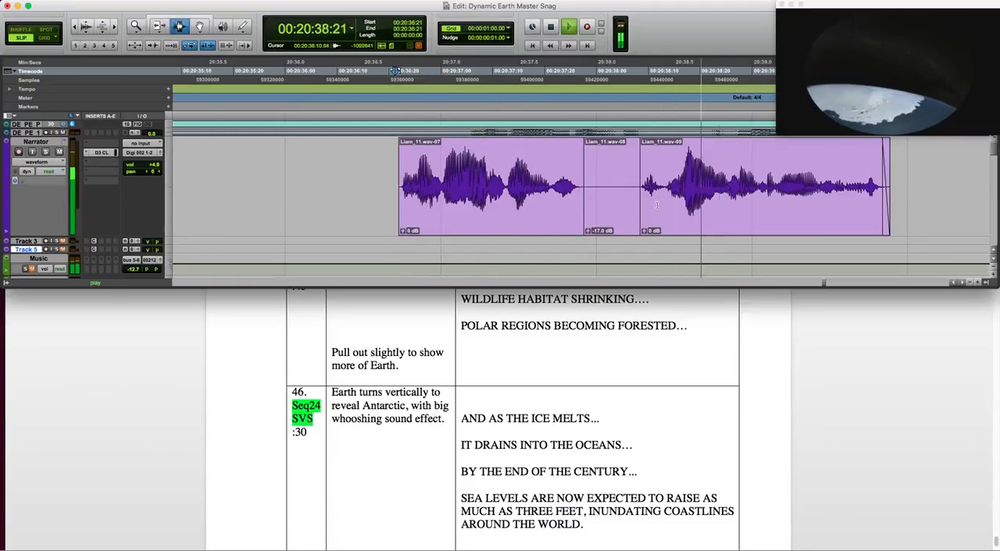
click(568, 27)
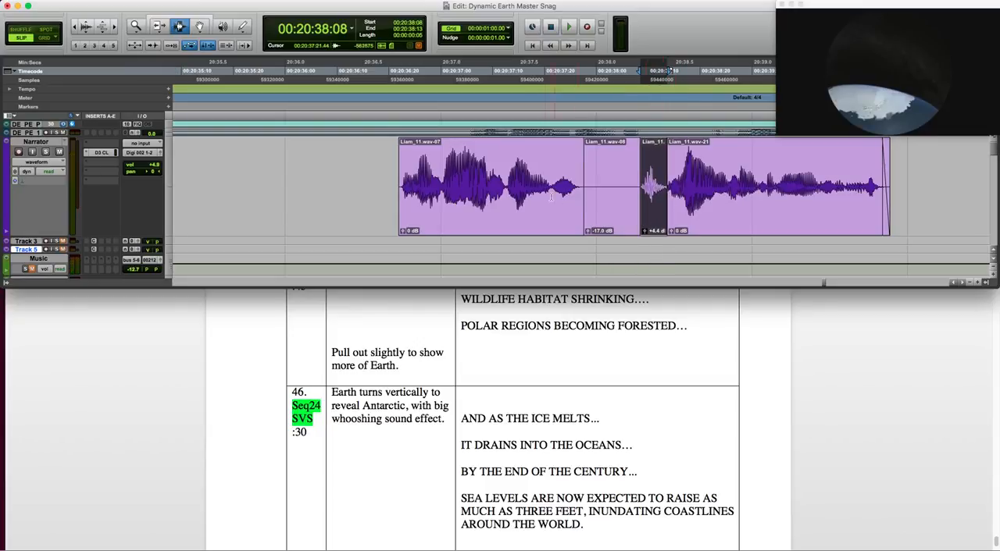
click(569, 27)
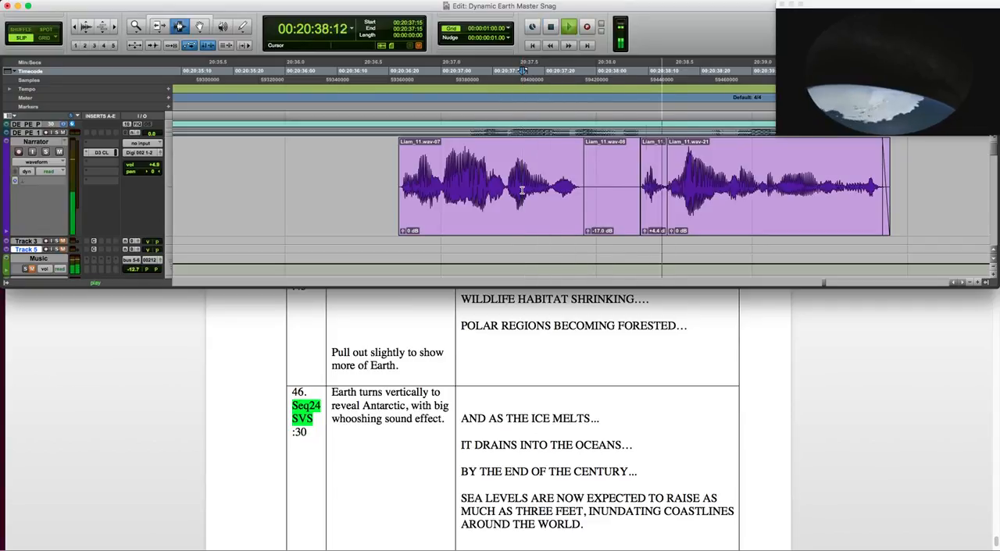
click(569, 26)
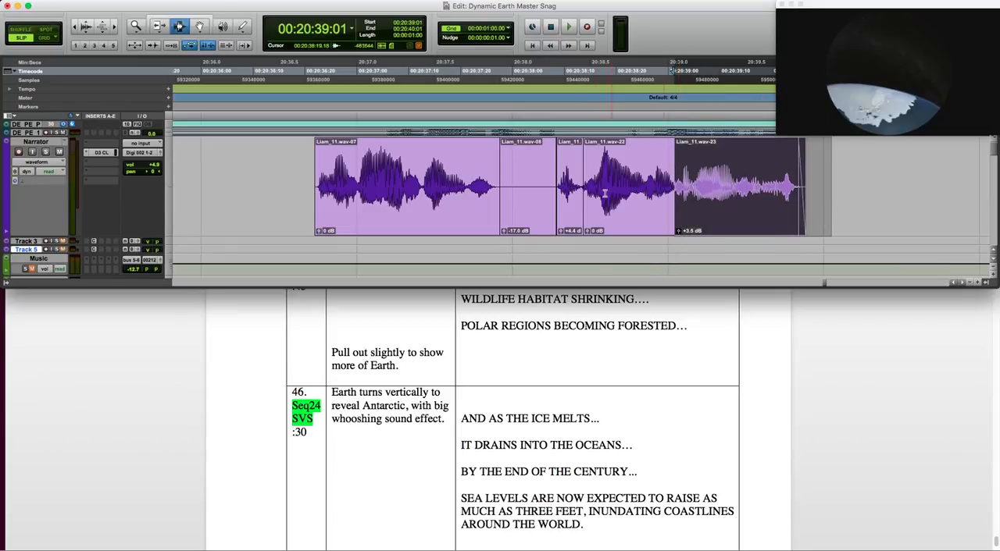
click(568, 25)
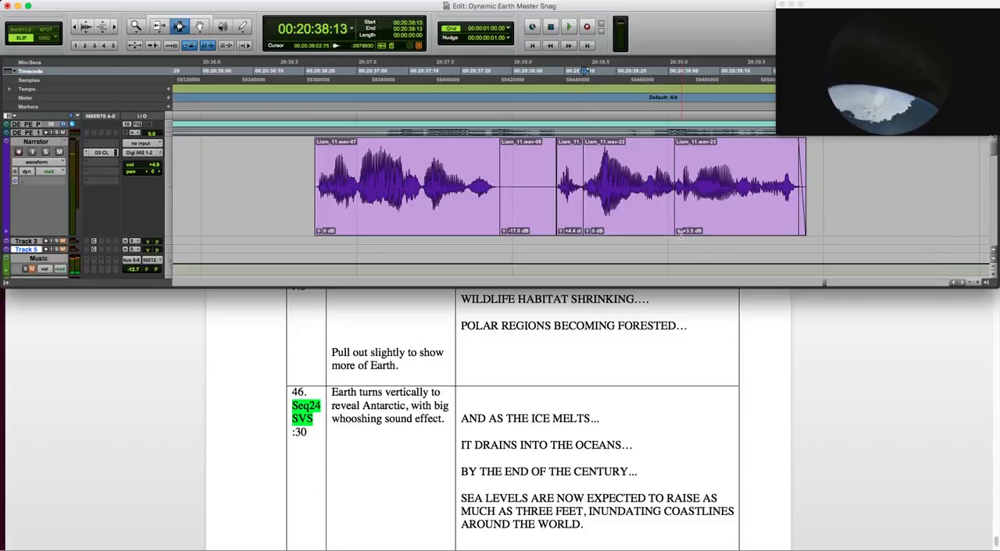
scroll(right, 3)
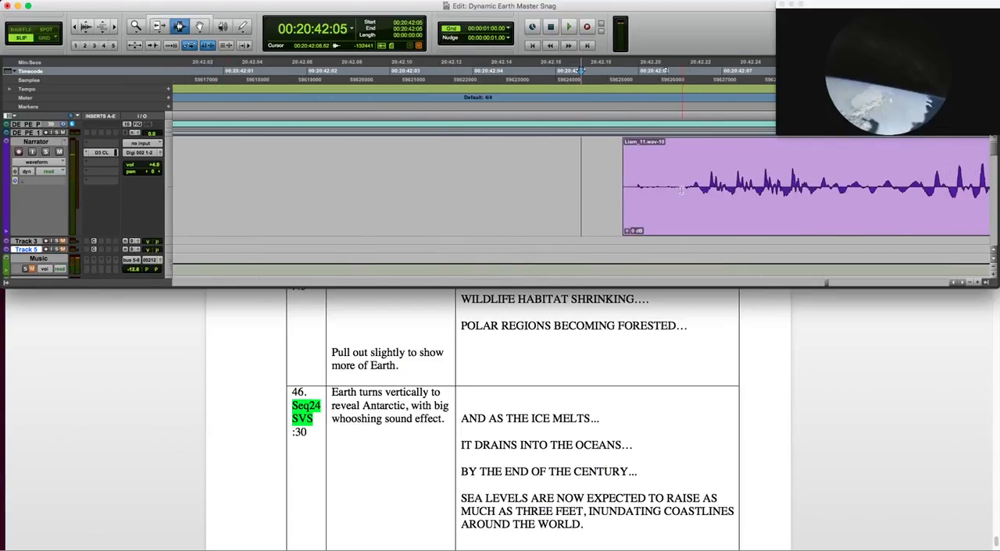
Lower the clip gain of the louder phrase and level the other phrase clips to match.
click(568, 27)
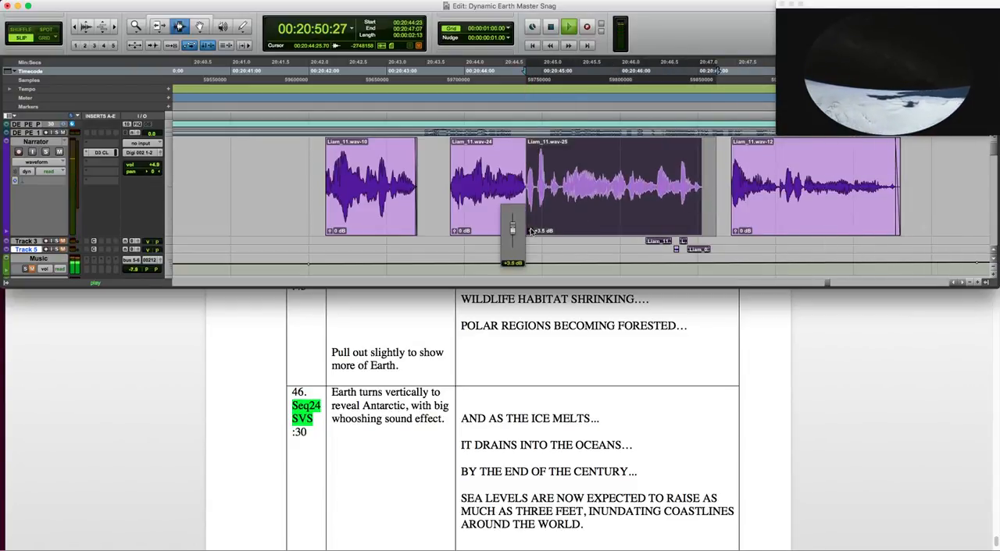
click(587, 25)
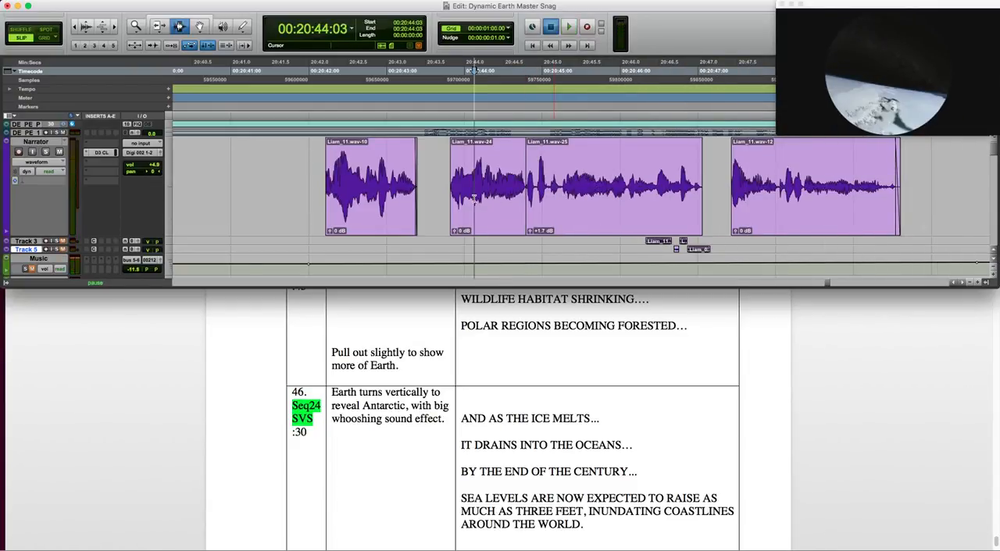
click(569, 25)
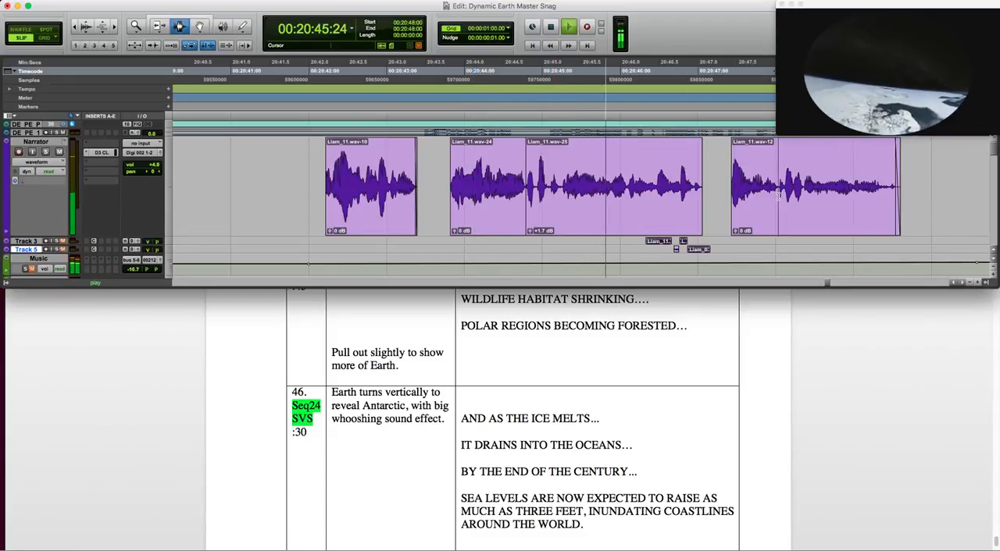
click(568, 26)
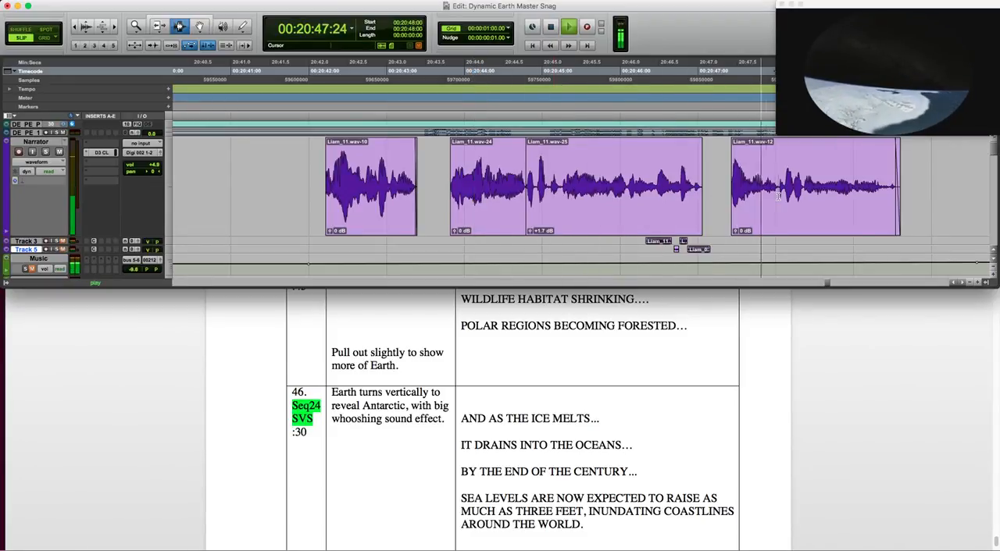
click(569, 25)
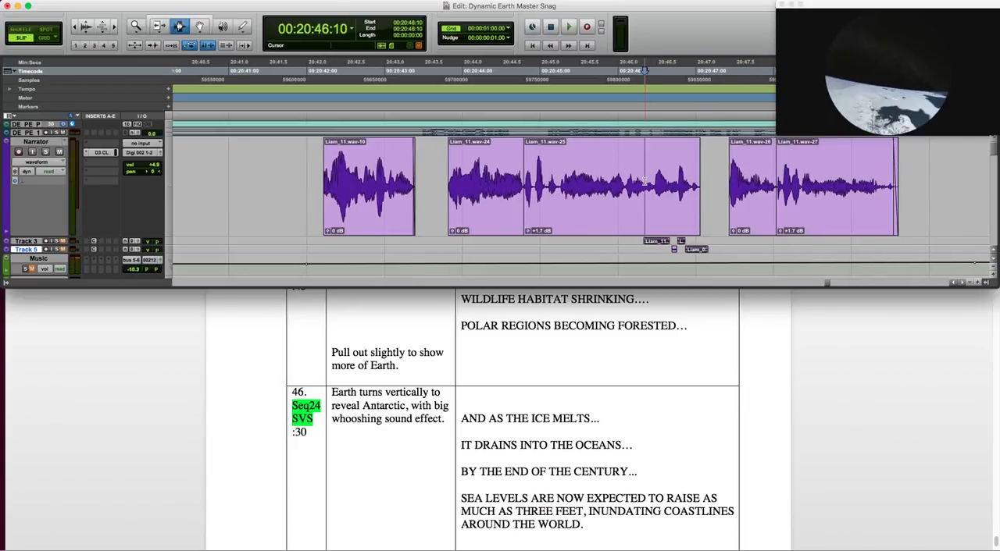
click(569, 27)
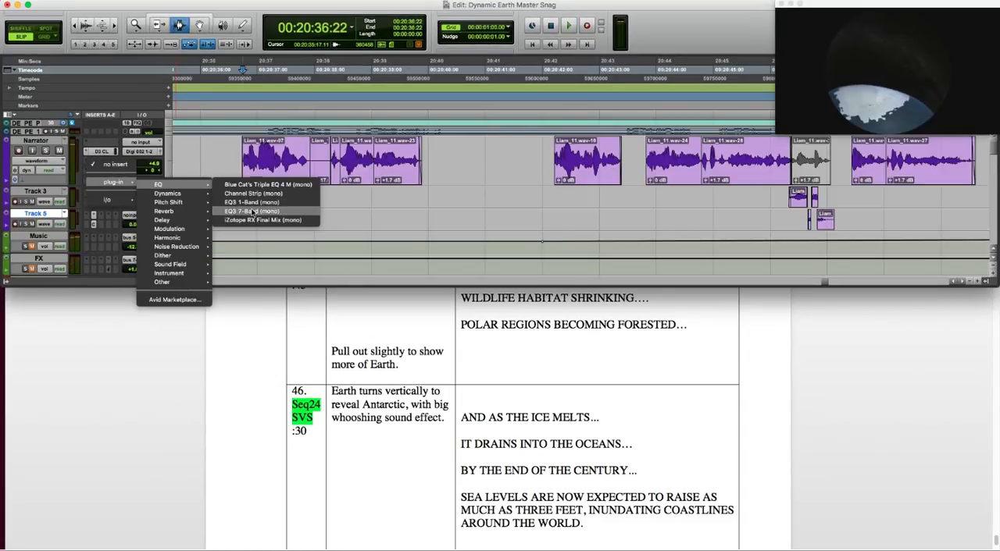
Insert EQ 7-Band (mono) on the Narration track, notch a low-mid band's gain and close it.
click(250, 211)
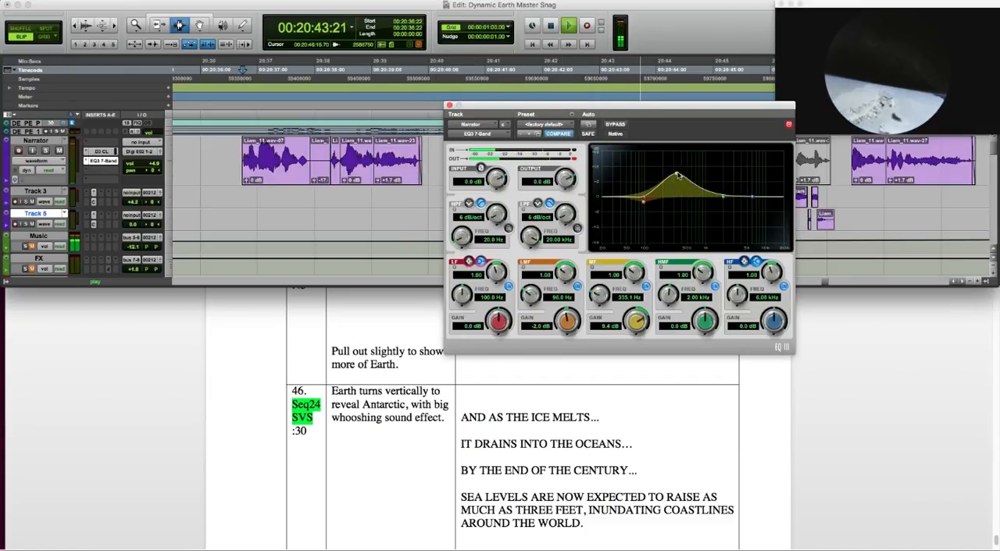
drag(678, 175, 642, 201)
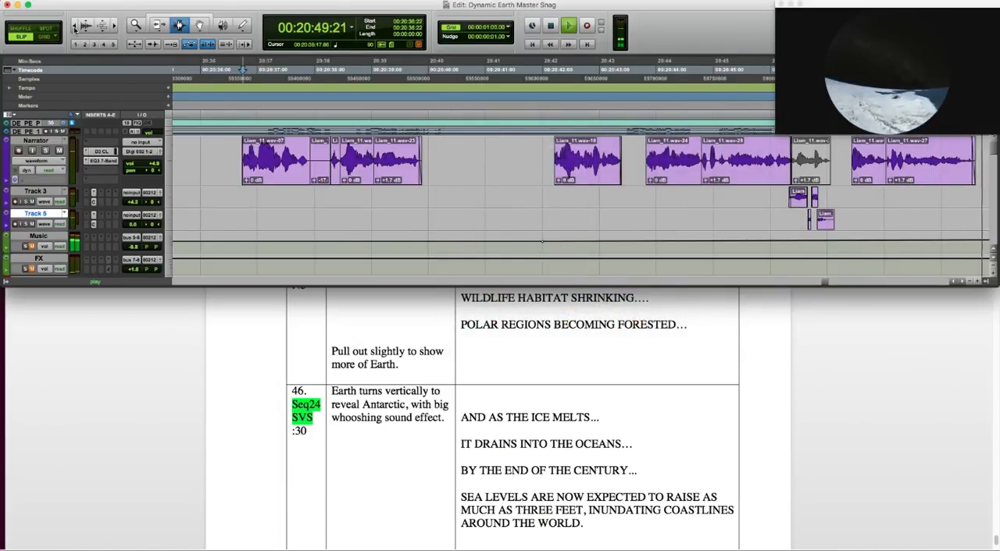
click(569, 25)
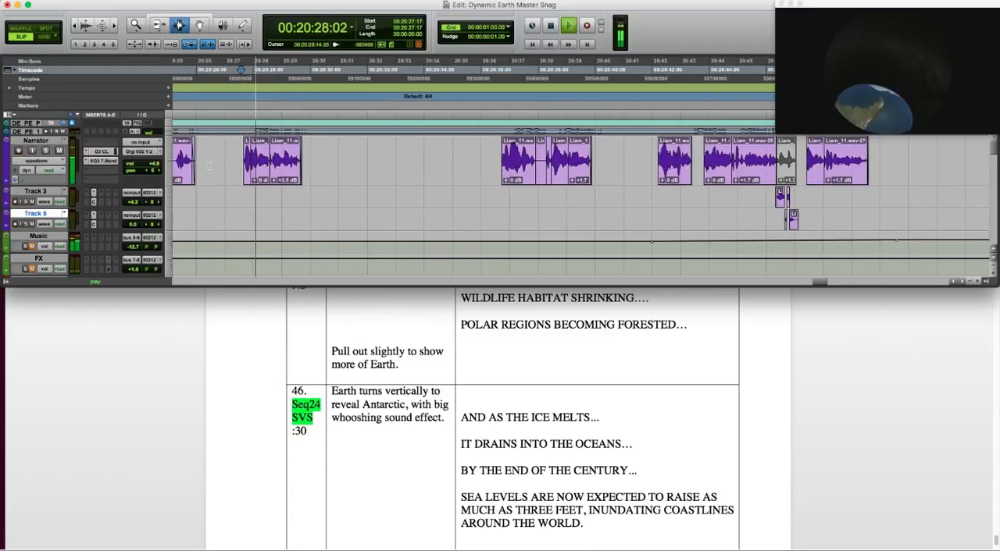
click(569, 25)
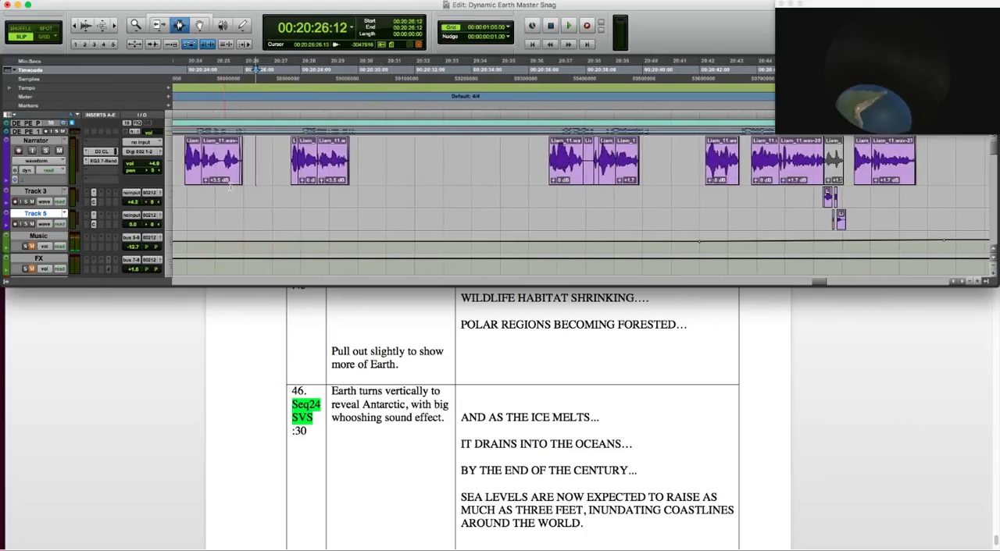
click(569, 25)
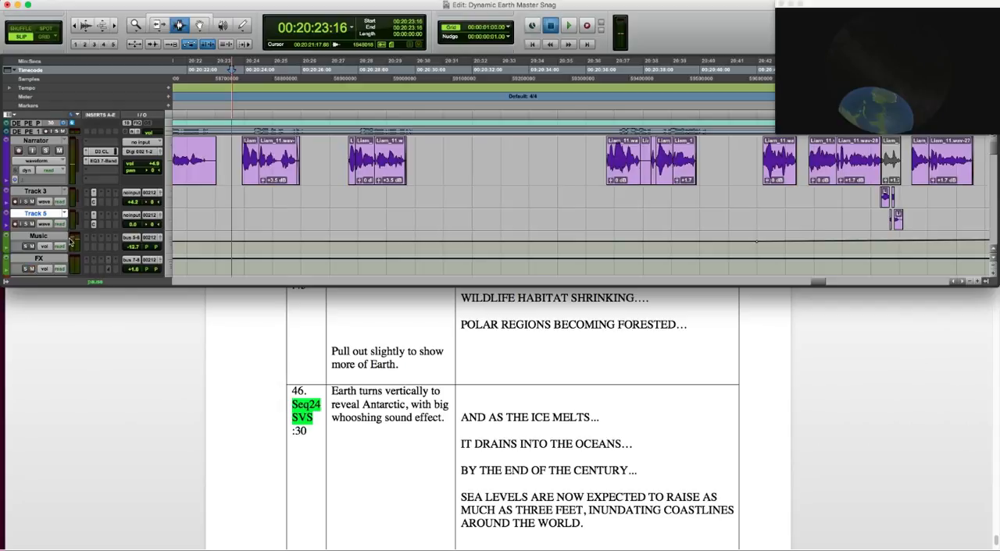
click(569, 25)
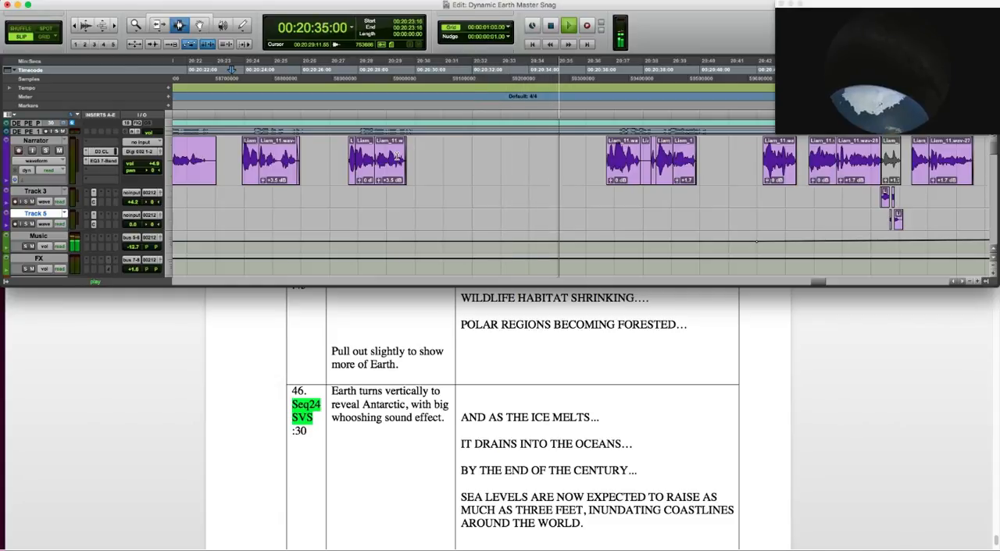
click(568, 25)
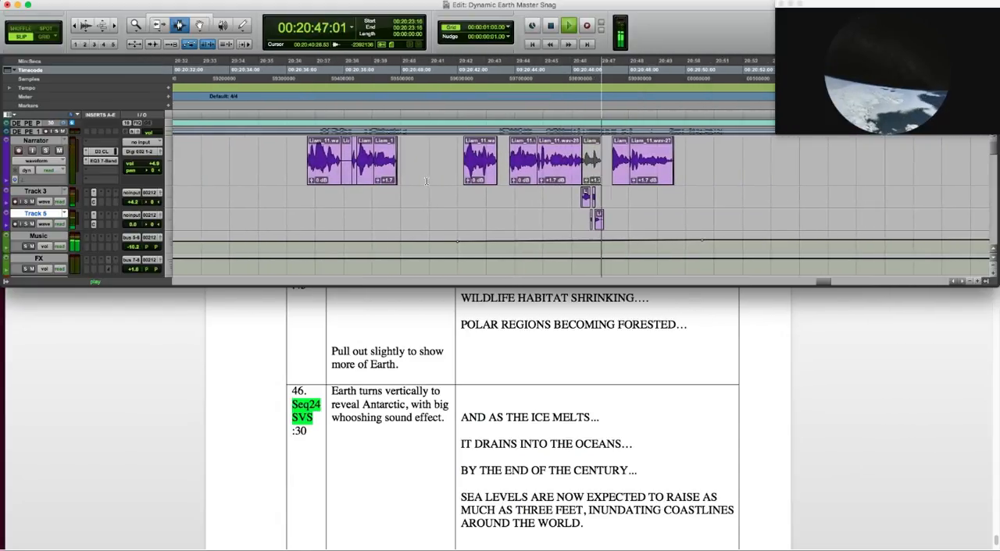
click(568, 25)
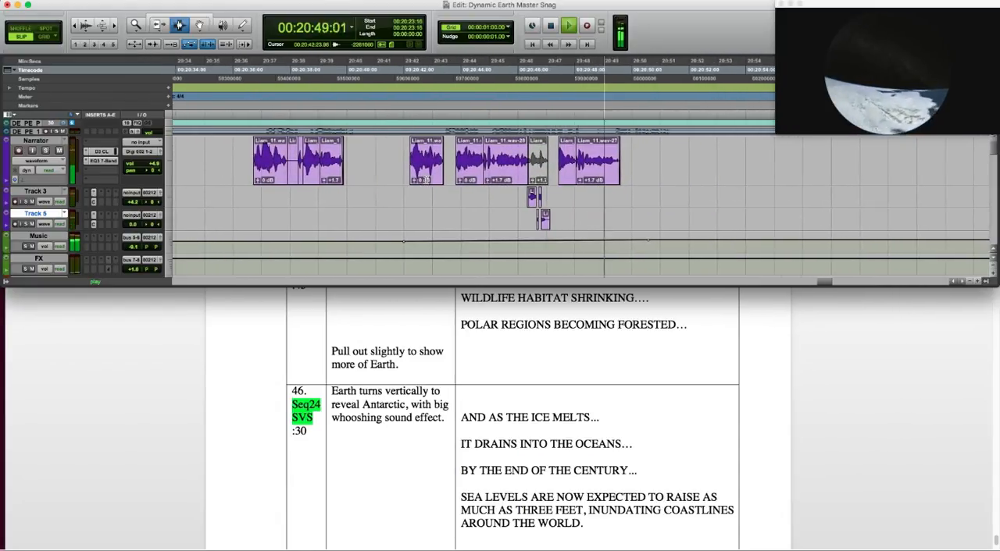